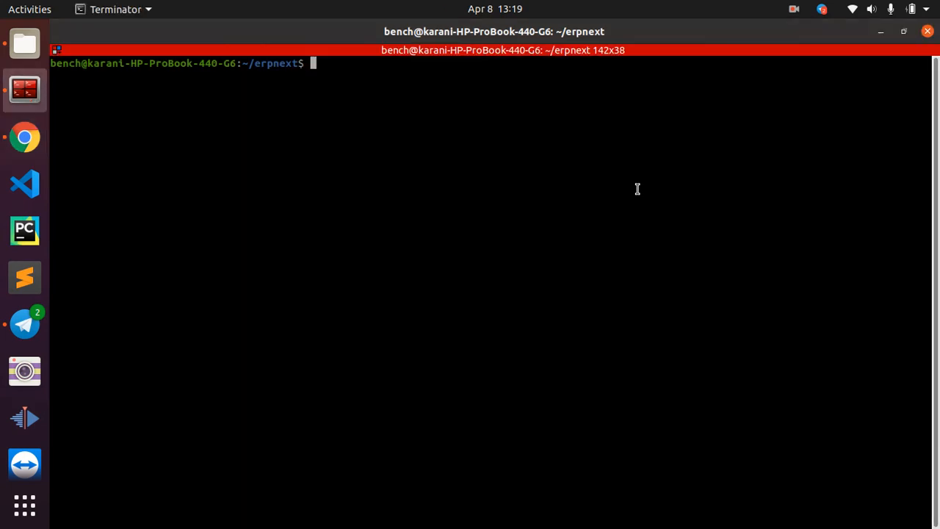
- Discard the half-typed 'bench version' command with Ctrl+C
text(bench)
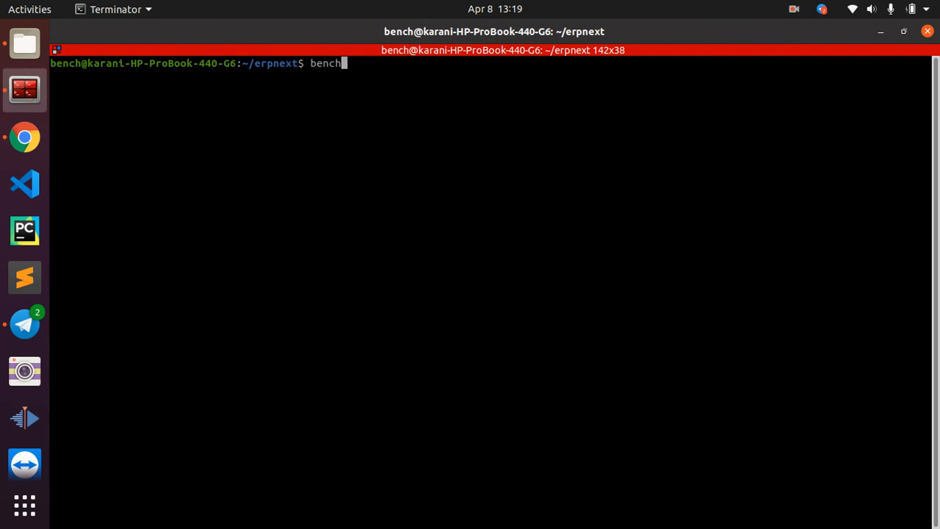
text(version)
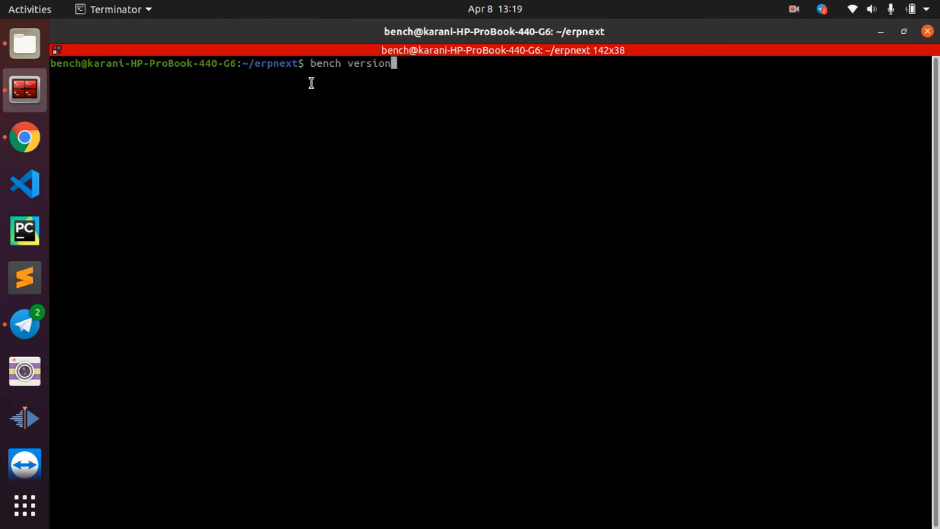
key(ctrl+c)
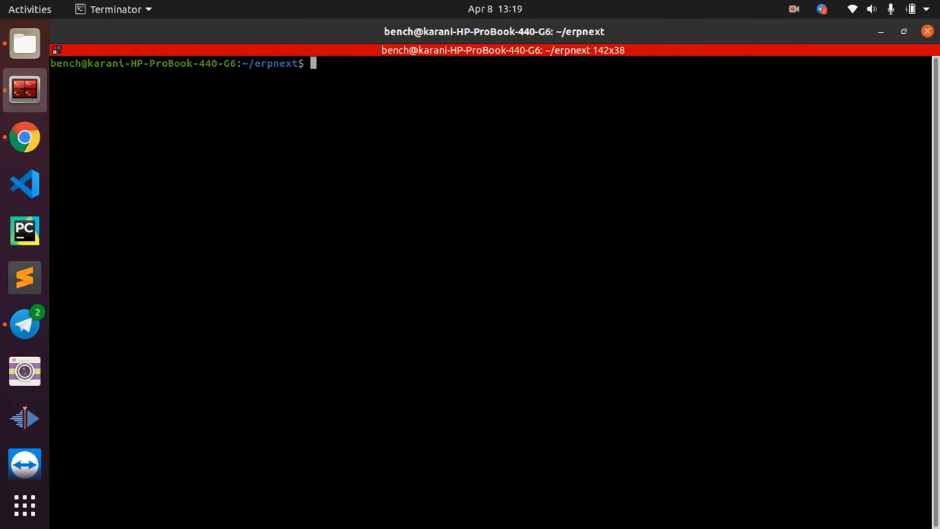
- Enter 'bench switch-to-branch version-13 frappe erpnext' at the prompt
text(bench)
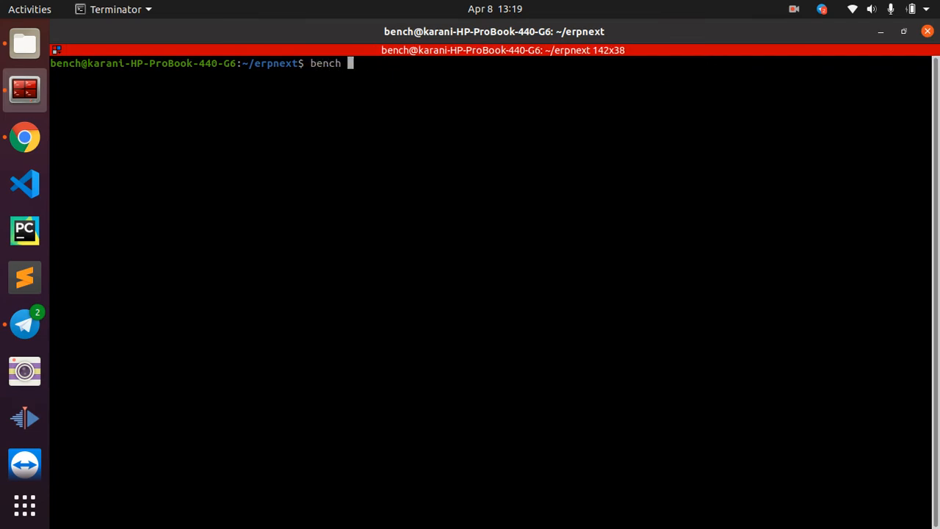
text(swit)
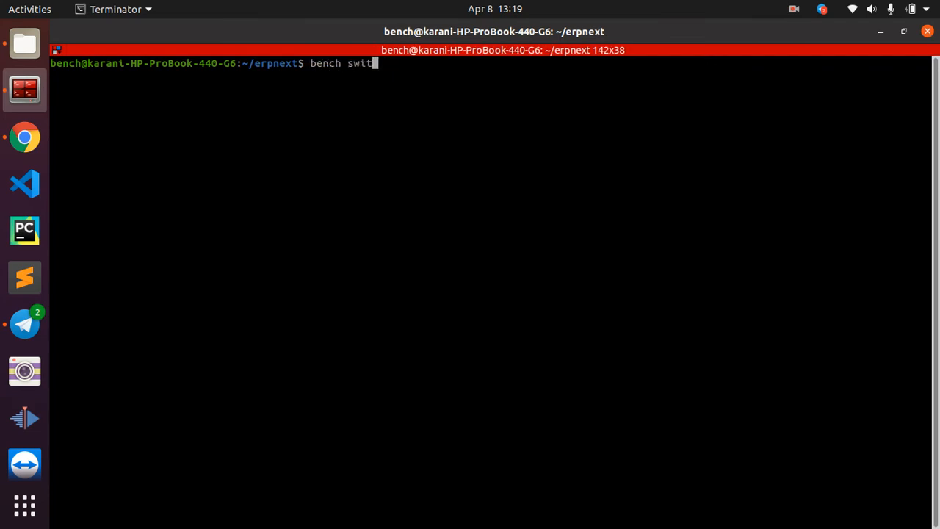
text(ch)
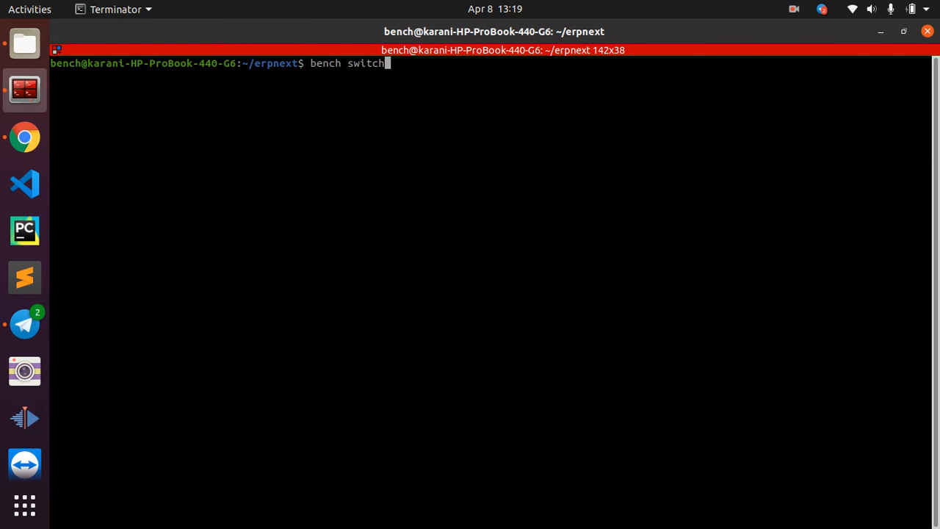
text(-to=)
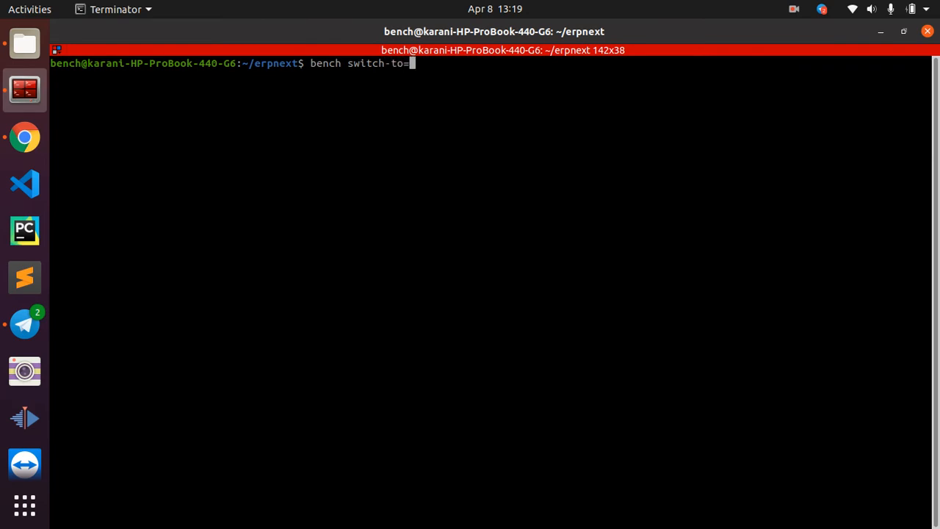
text(branch)
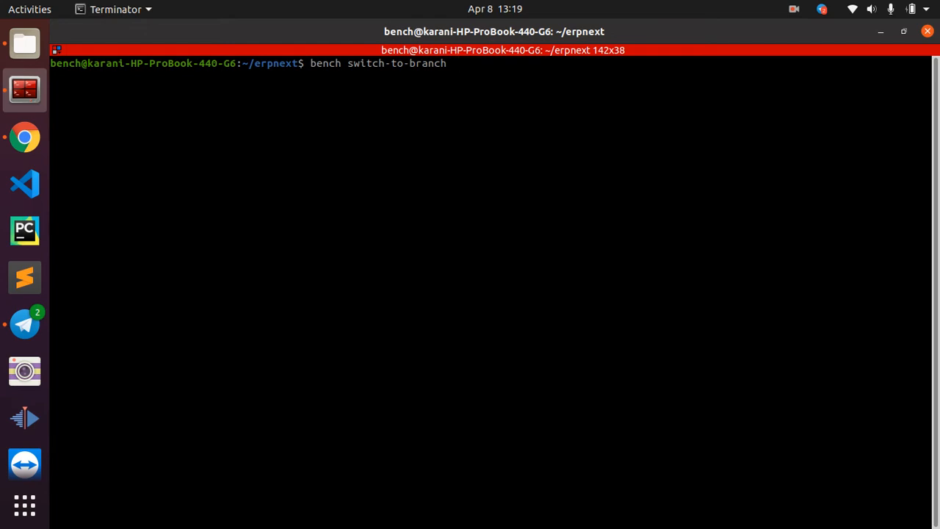
text(version-)
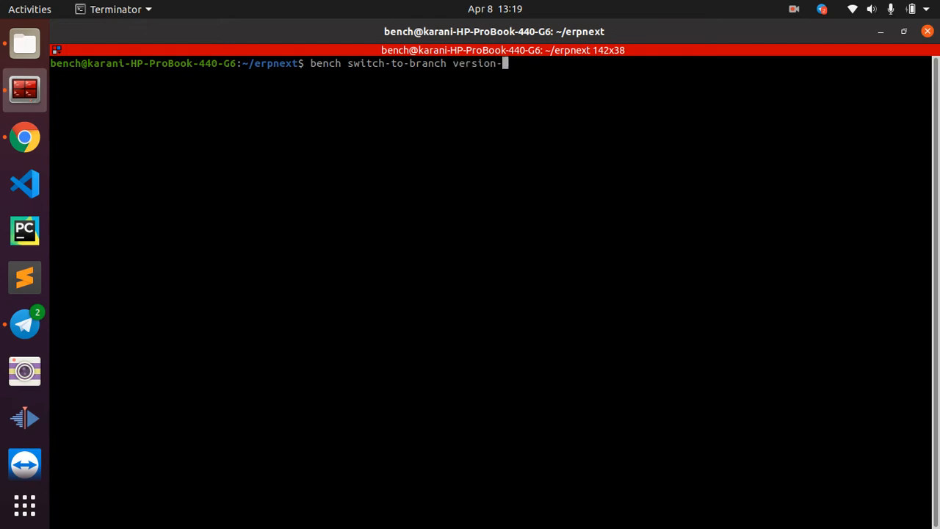
text(13)
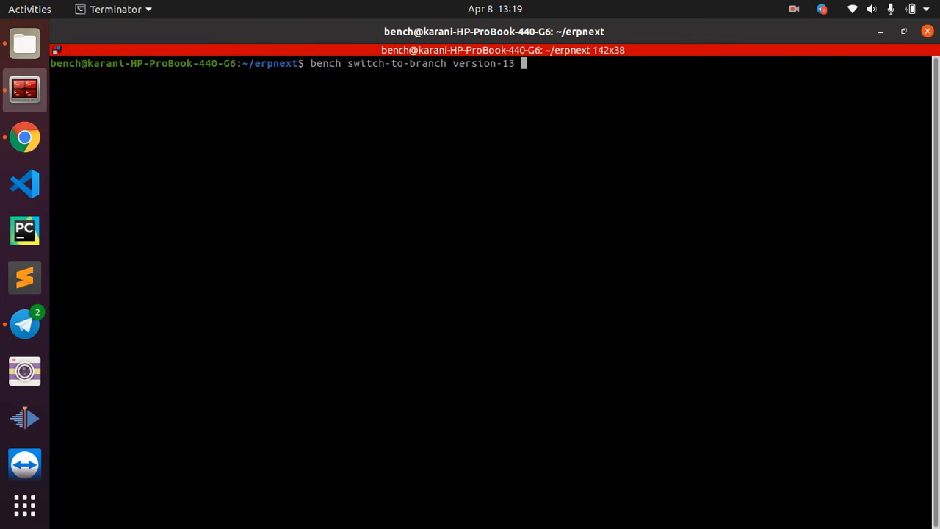
text(frappe)
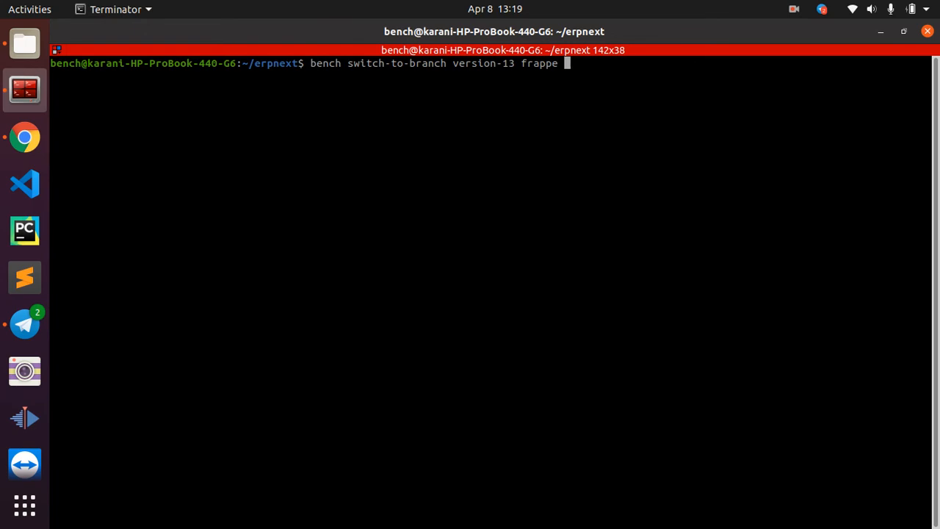
text(er)
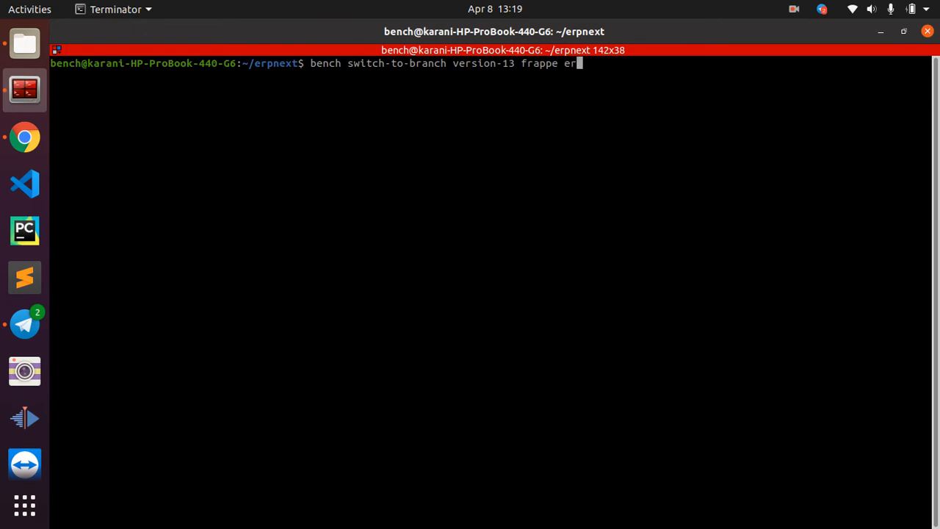
text(pnext)
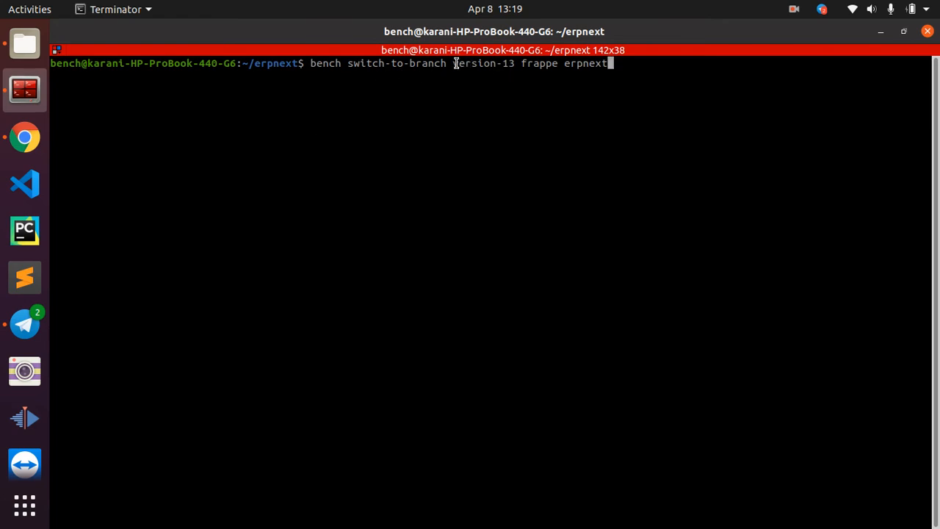
double_click(538, 63)
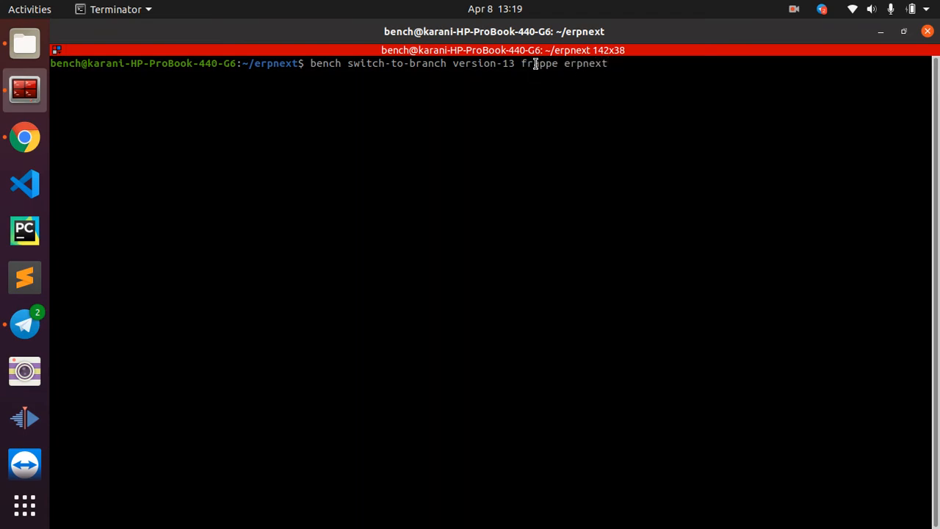
double_click(539, 63)
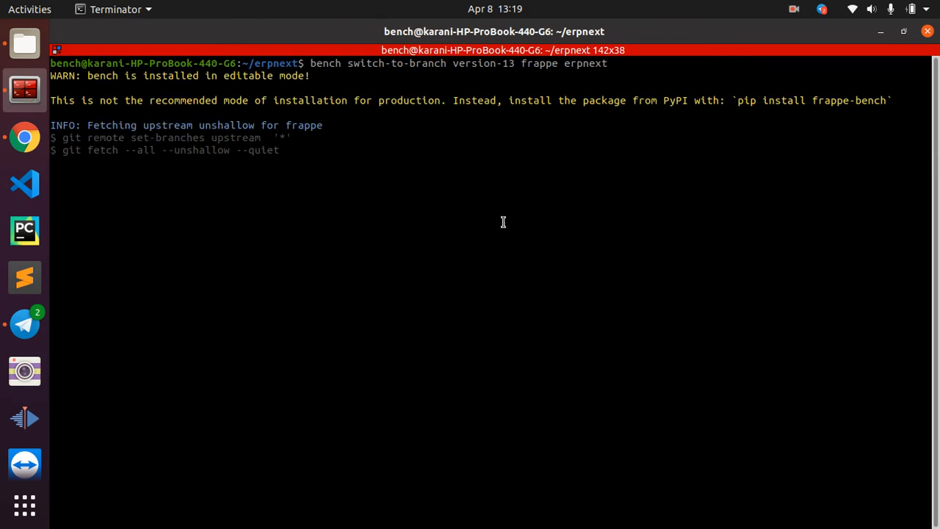
mouse_move(205, 147)
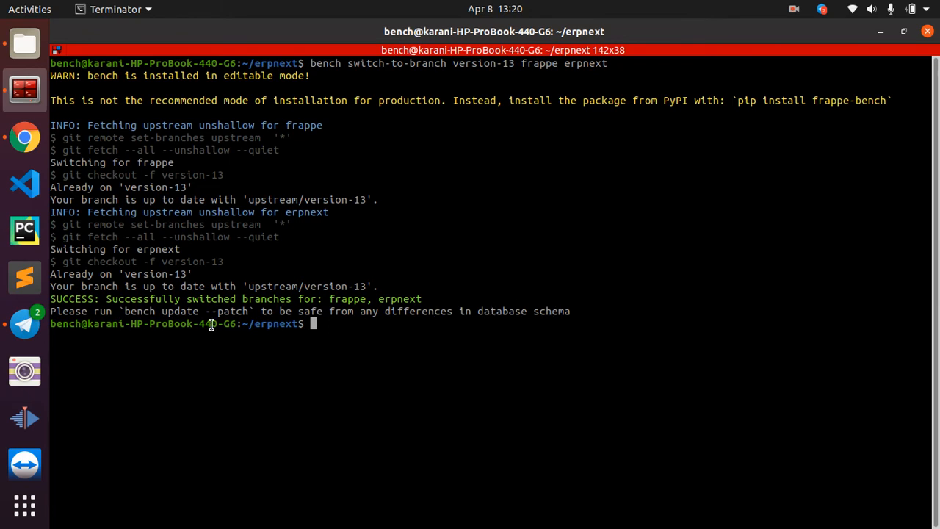
mouse_move(392, 322)
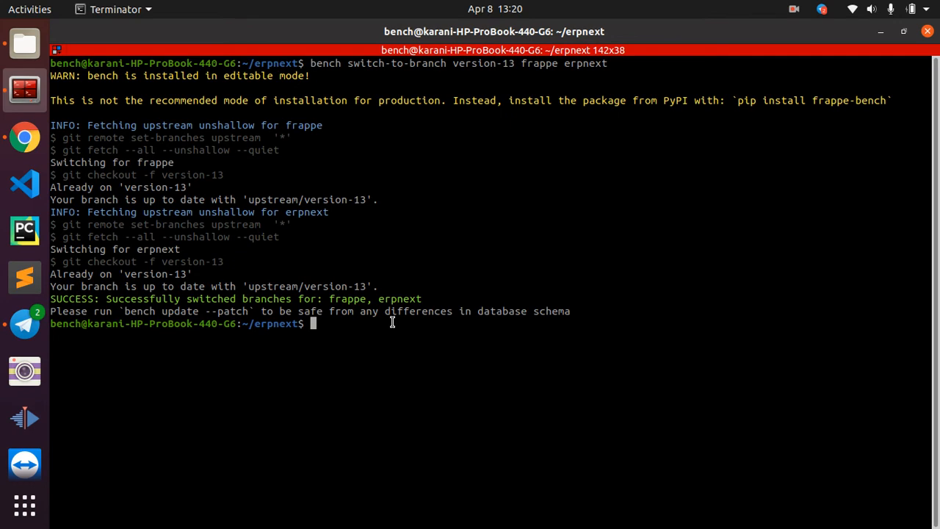
mouse_move(210, 361)
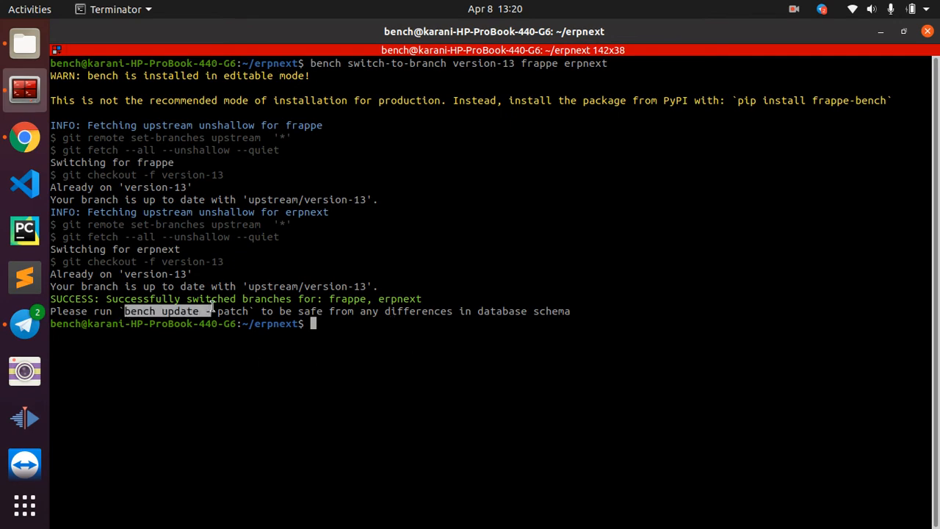
- Copy the suggested 'bench update --patch' command from the switch output
right_click(206, 316)
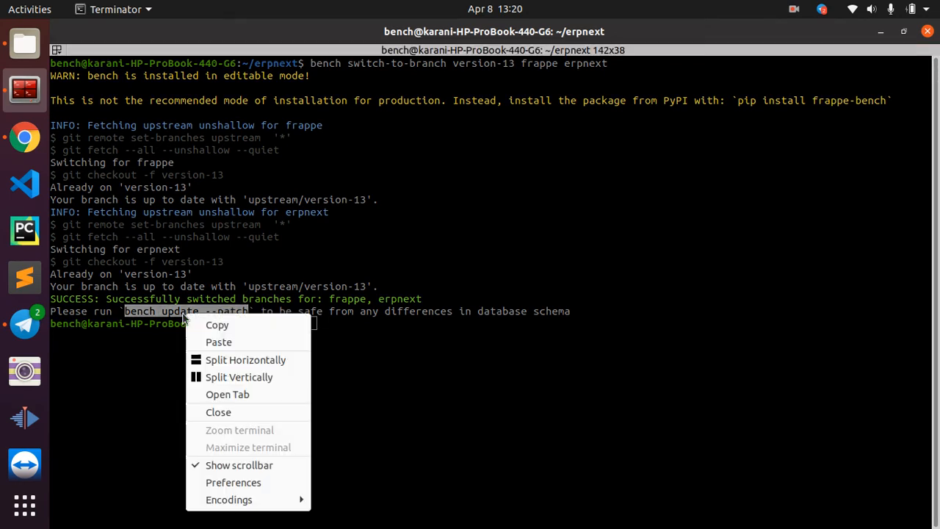
click(356, 333)
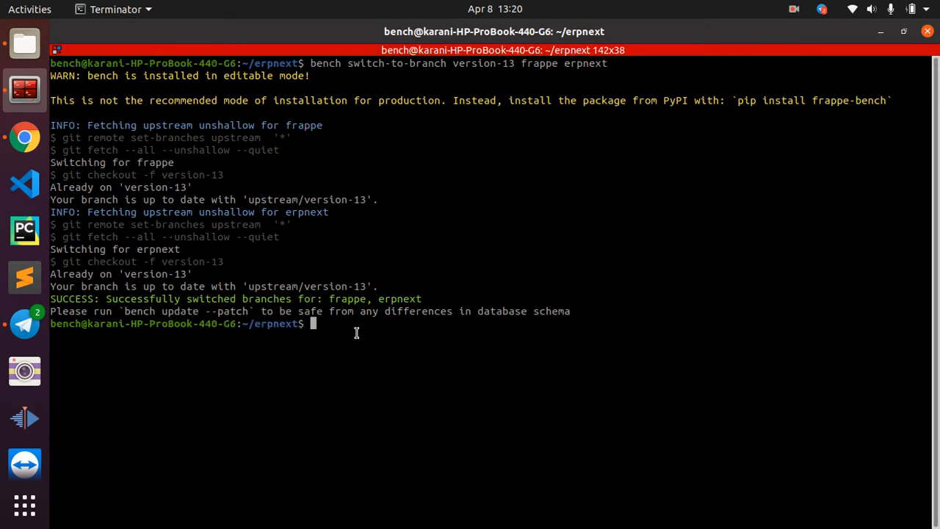
- Run 'bench update --patch', verify versions with 'bench version', then start bench
text(bench update --patch)
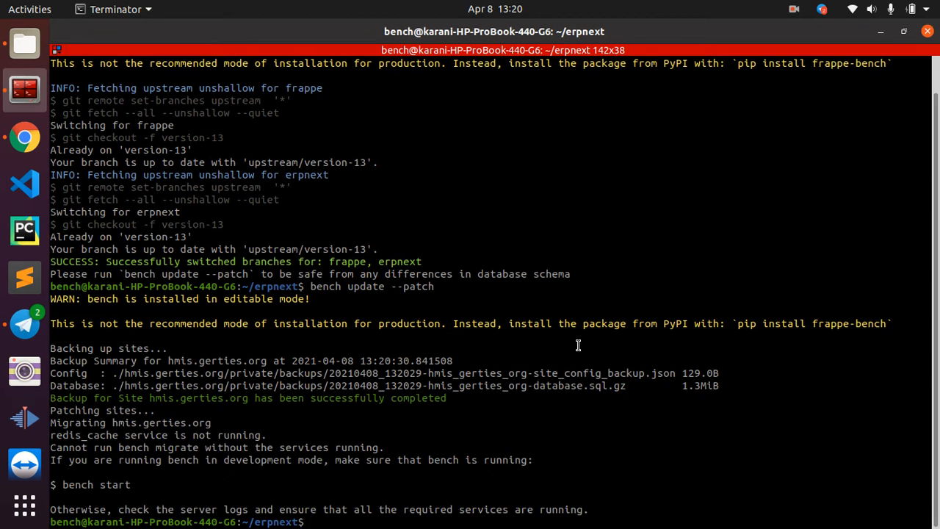
text(bech)
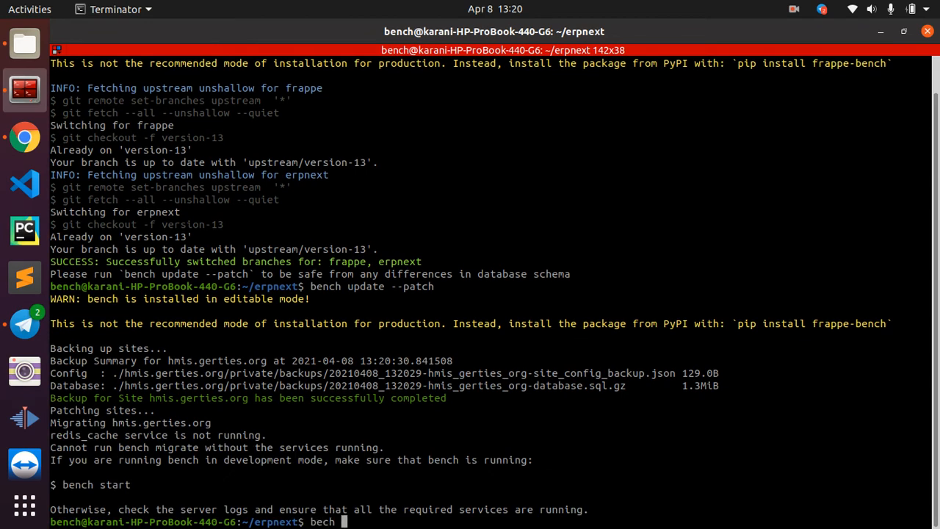
text(version)
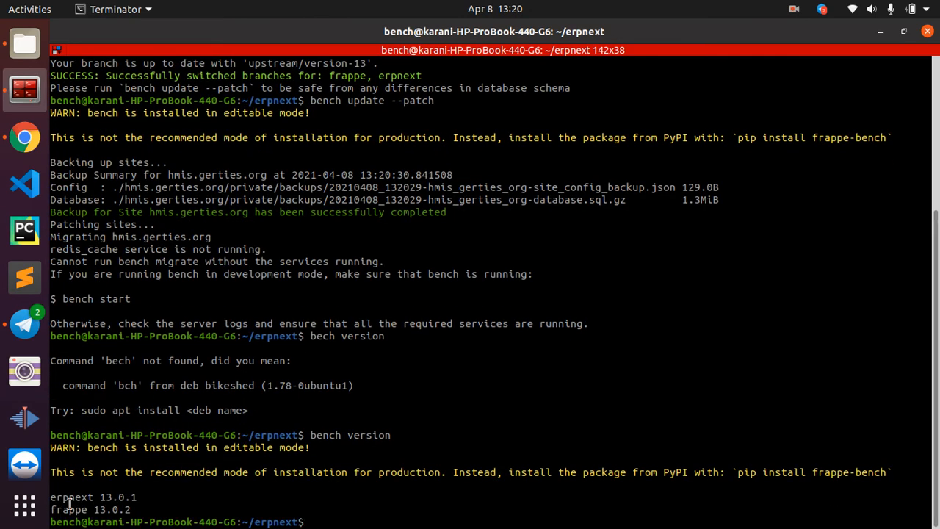
double_click(117, 497)
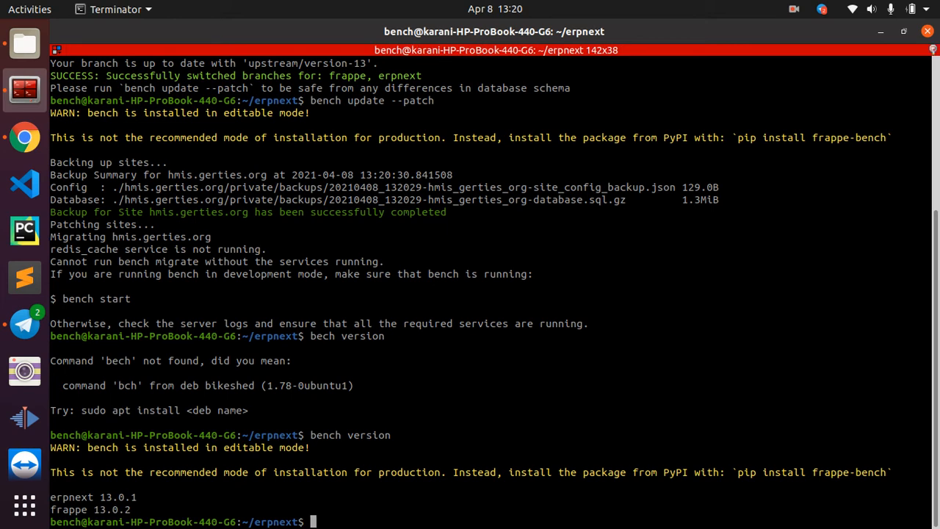
text(bench)
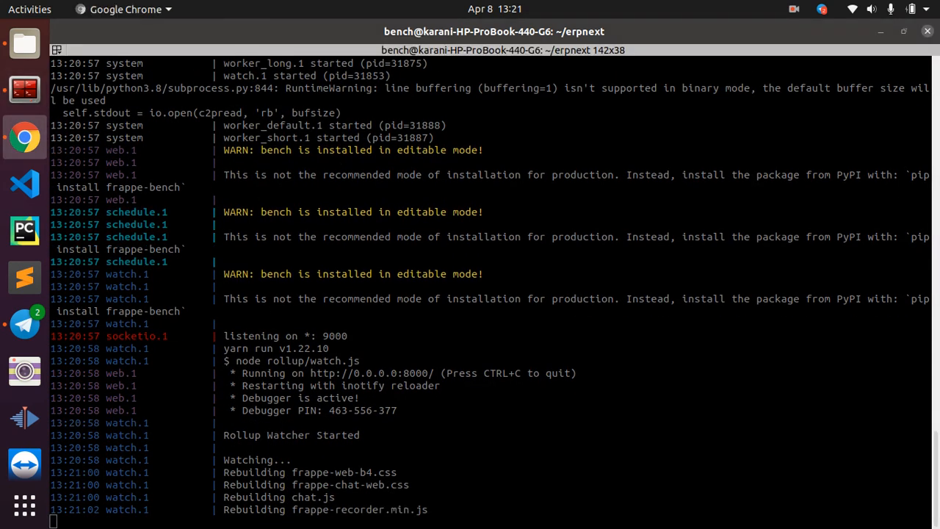
- Load the local ERPNext site at 127.0.0.1:8000 and switch to the desk
click(25, 137)
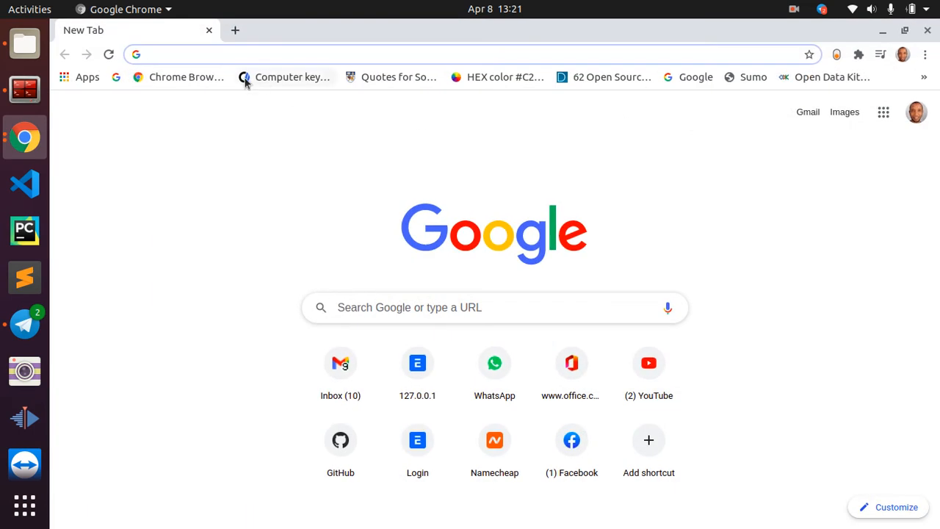
click(417, 363)
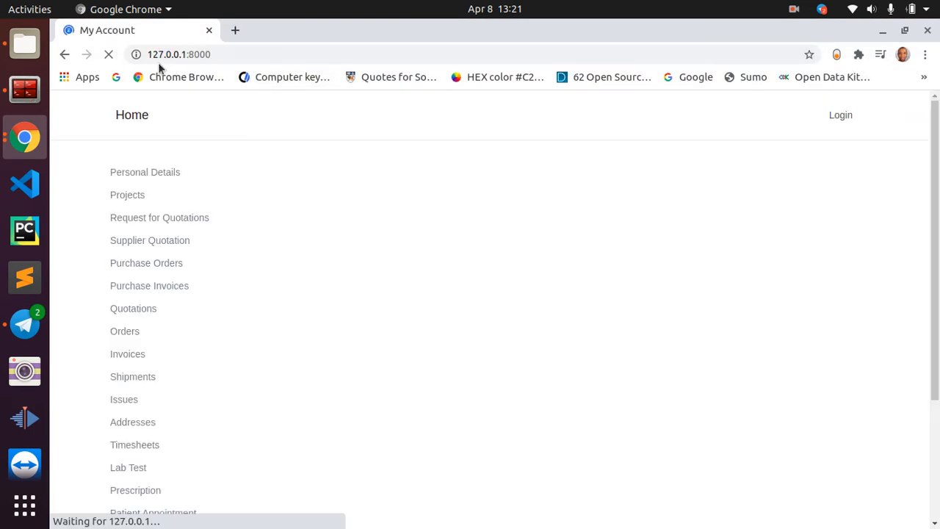
click(840, 115)
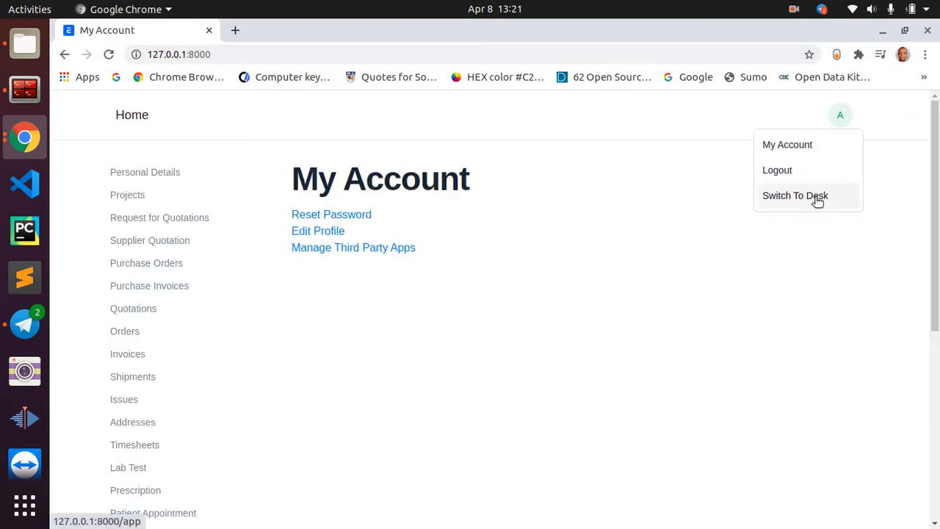
click(794, 196)
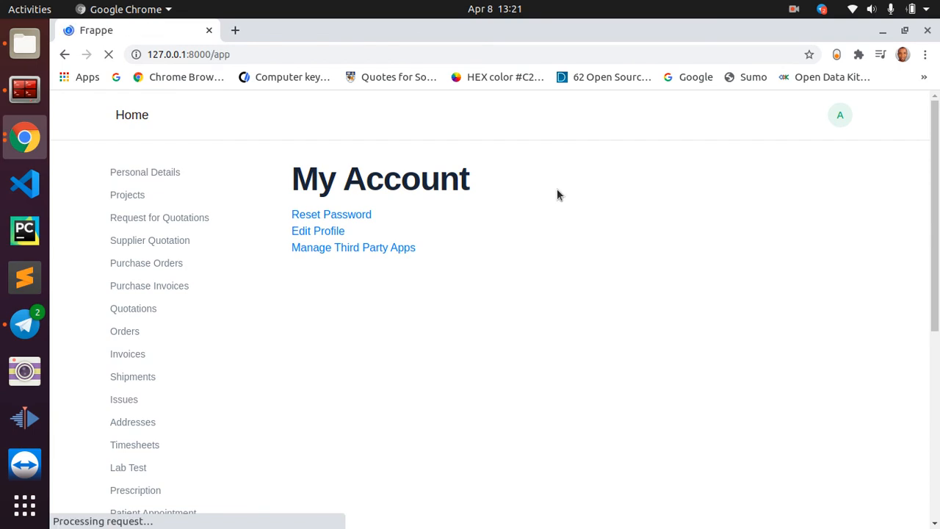
- Confirm ERPNext v13.0.1 and Frappe v13.0.2 in Help > About, then return to Terminator
click(872, 110)
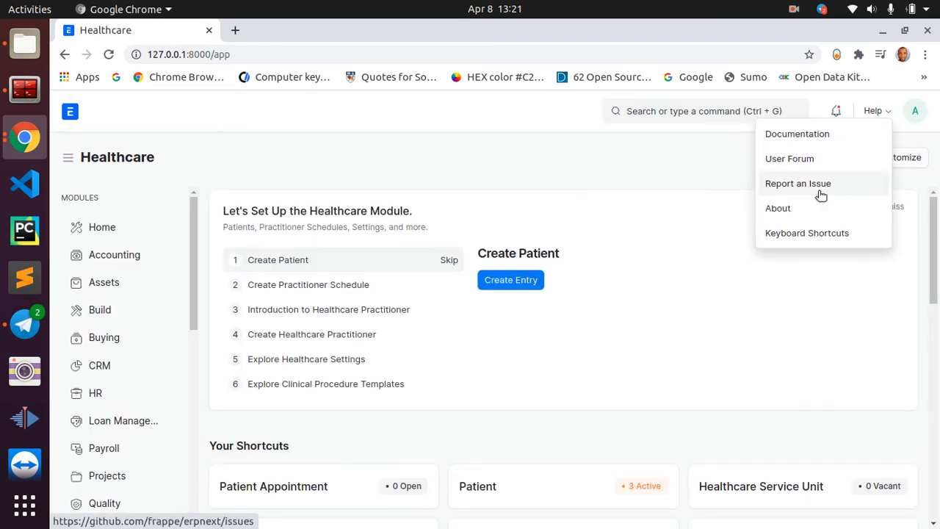
click(778, 208)
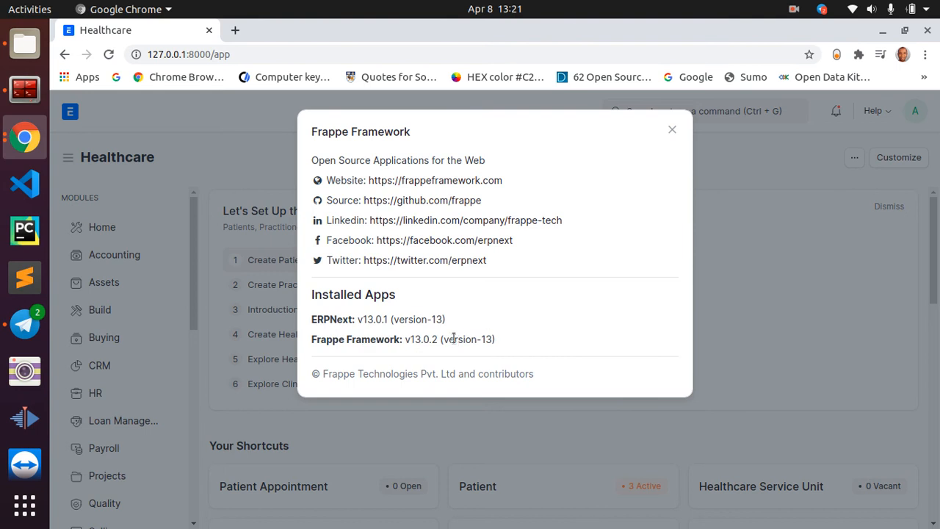
mouse_move(455, 338)
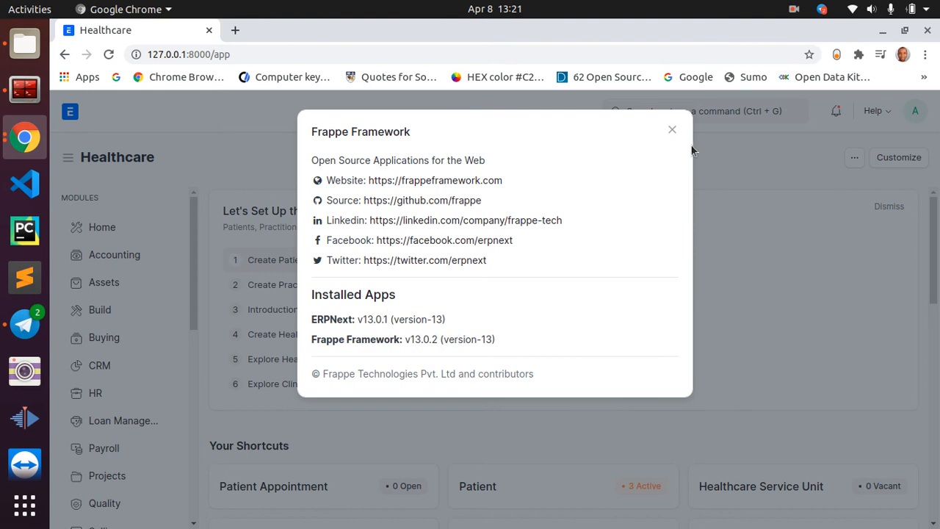
click(24, 90)
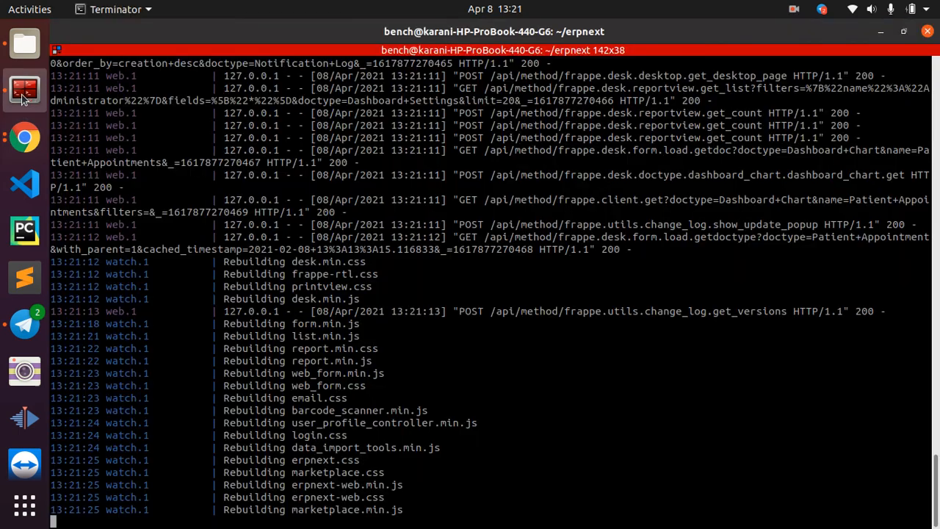
- Stop bench and set maintenance_mode 0 for site hmis.gerties.org
scroll(down, 3)
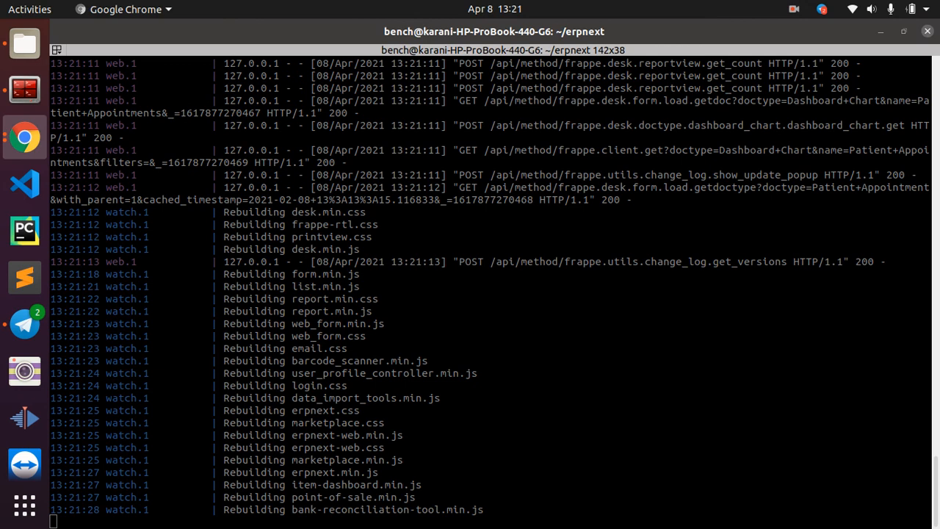
key(ctrl+c)
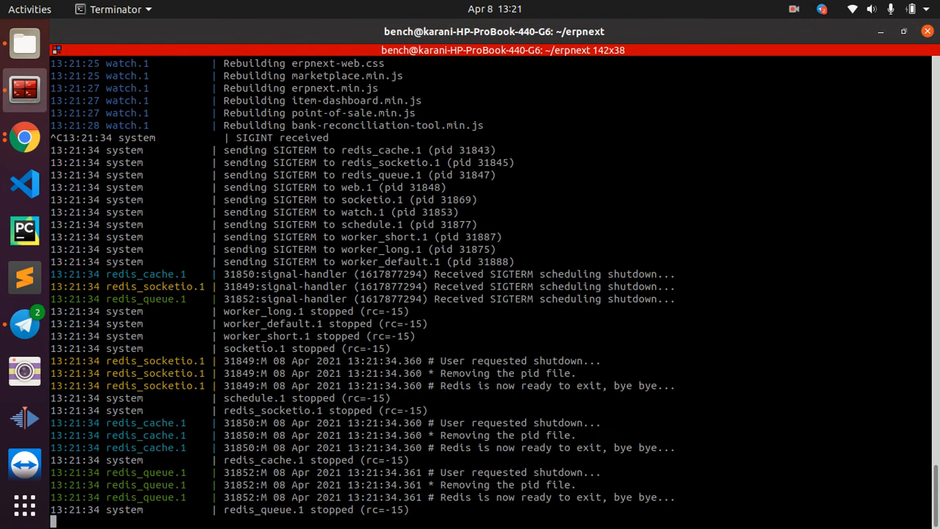
text(bench --site {site_name} set-config maintenance_mode 0)
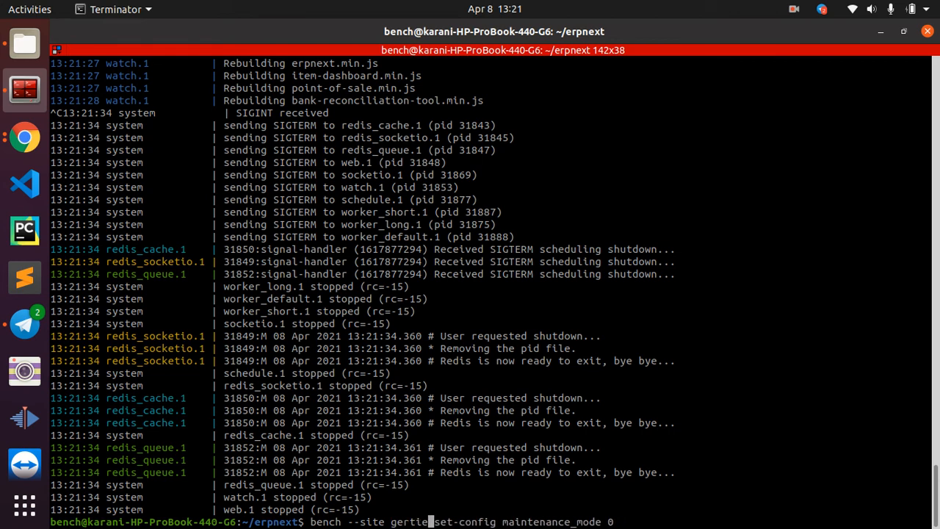
text(hmis)
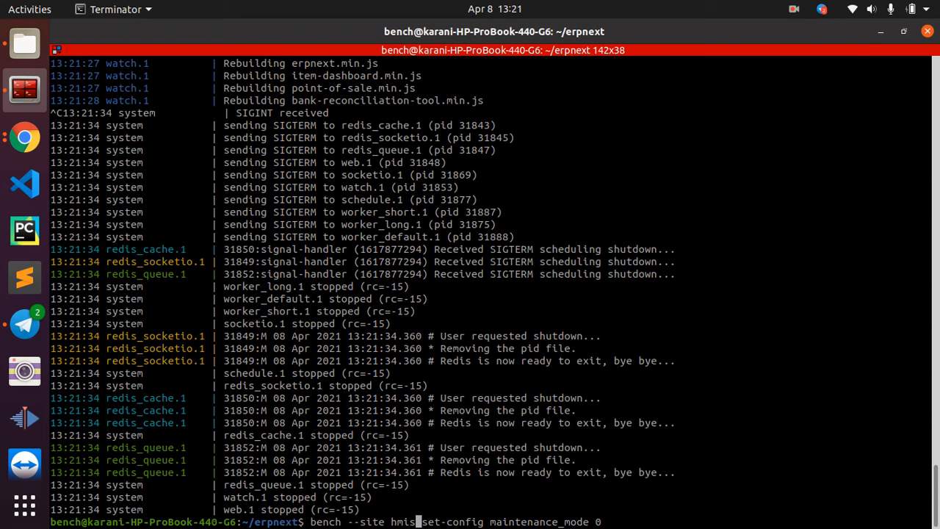
text(.gerti)
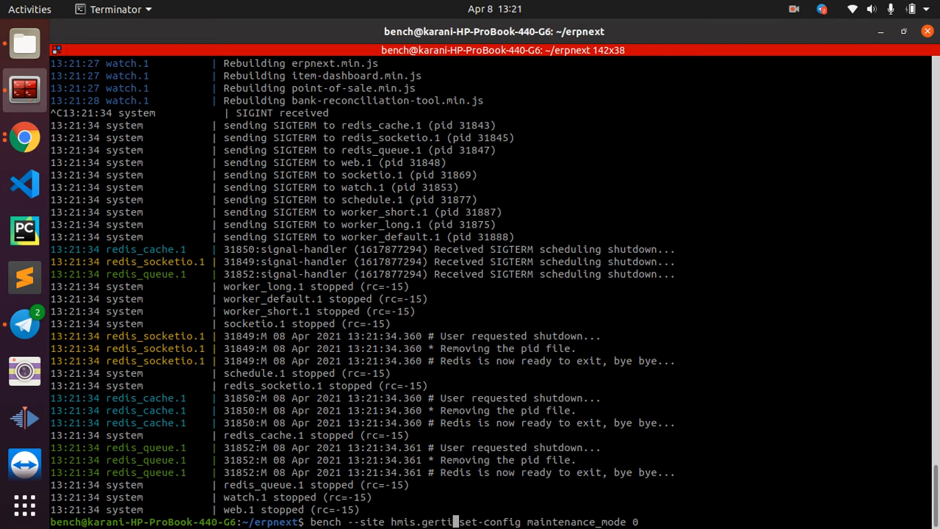
text(es.org)
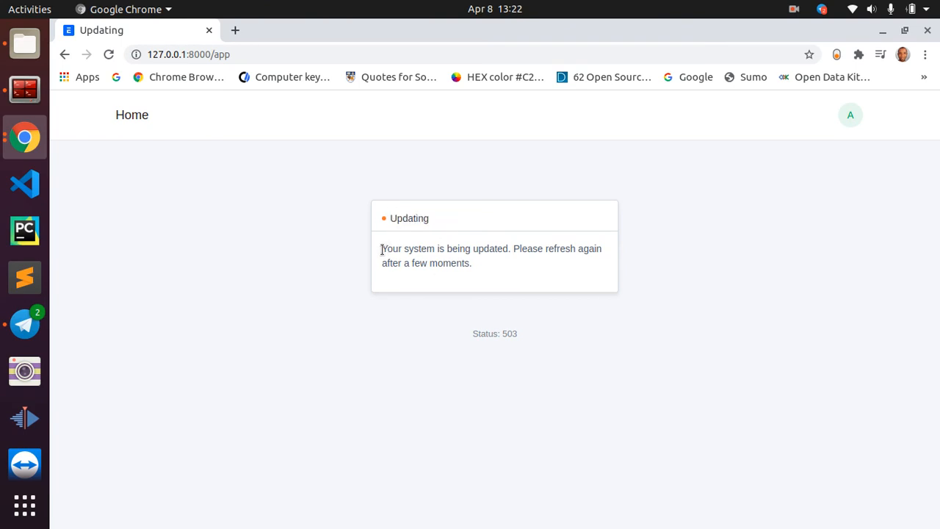
mouse_move(421, 258)
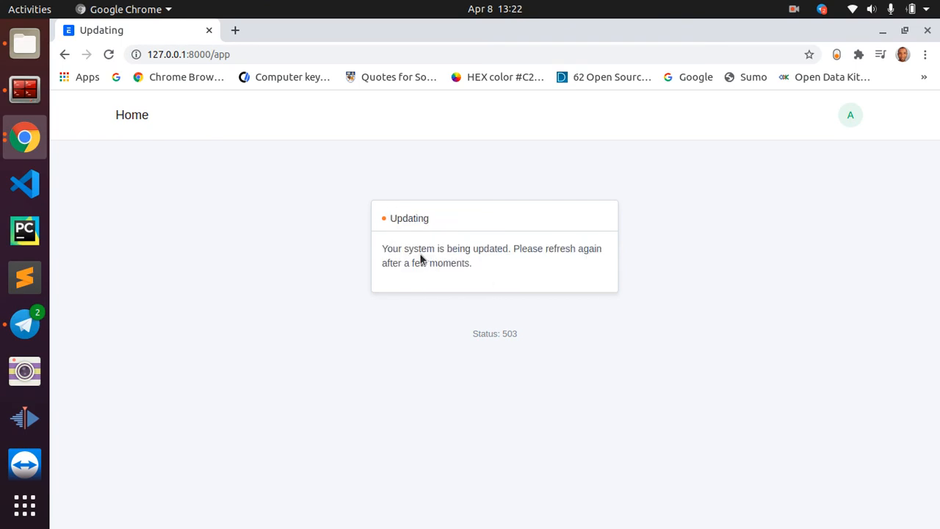
mouse_move(534, 243)
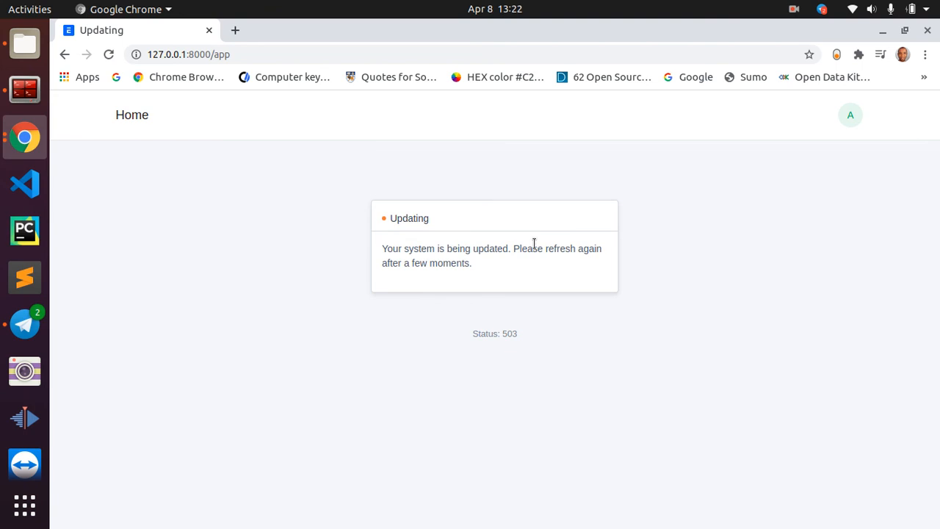
- View the desk still showing the 503 'system is being updated' page
drag(390, 218, 473, 263)
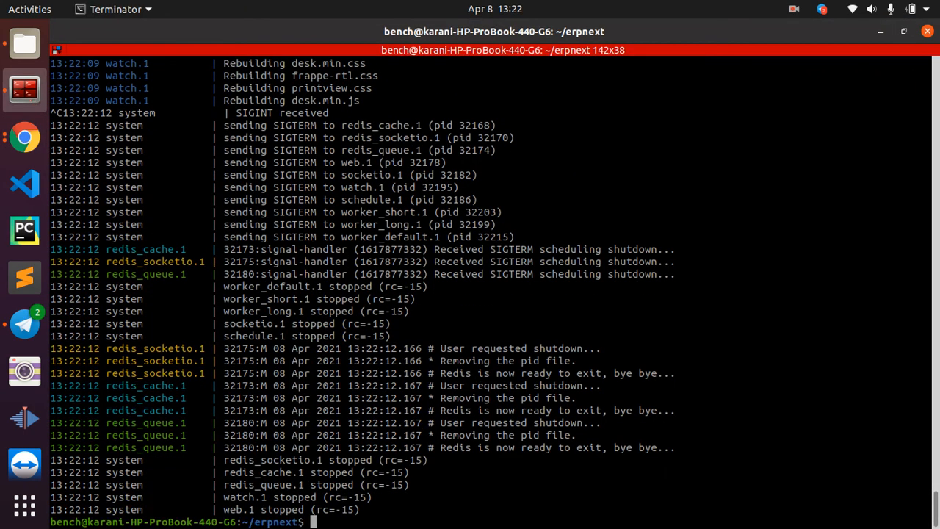
- Run 'bench --site hmis.gerties.org set-config maintenance_mode 1'
text(bench --site hmis.gerties.org set-config maintenance_mode 1)
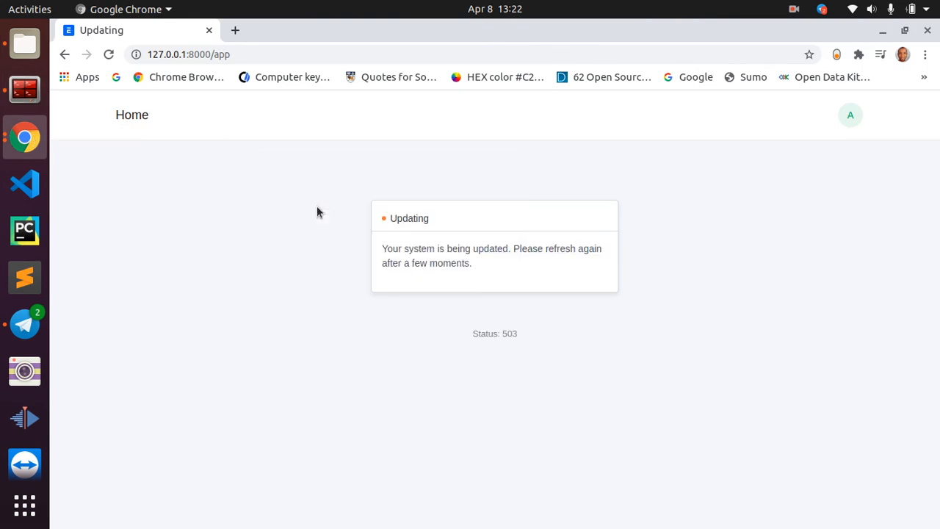
- Reload 127.0.0.1:8000/app and scroll to the Healthcare desk's Reports & Masters
click(108, 54)
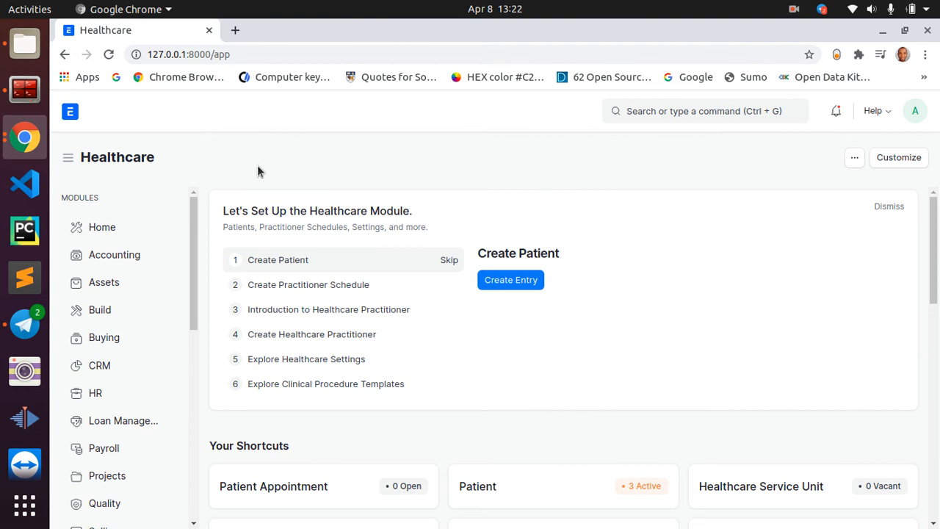
scroll(down, 3)
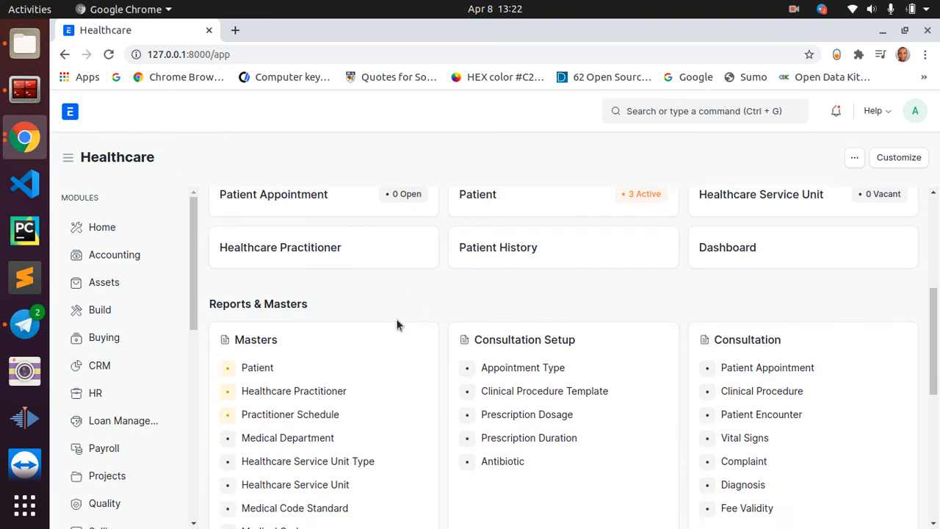